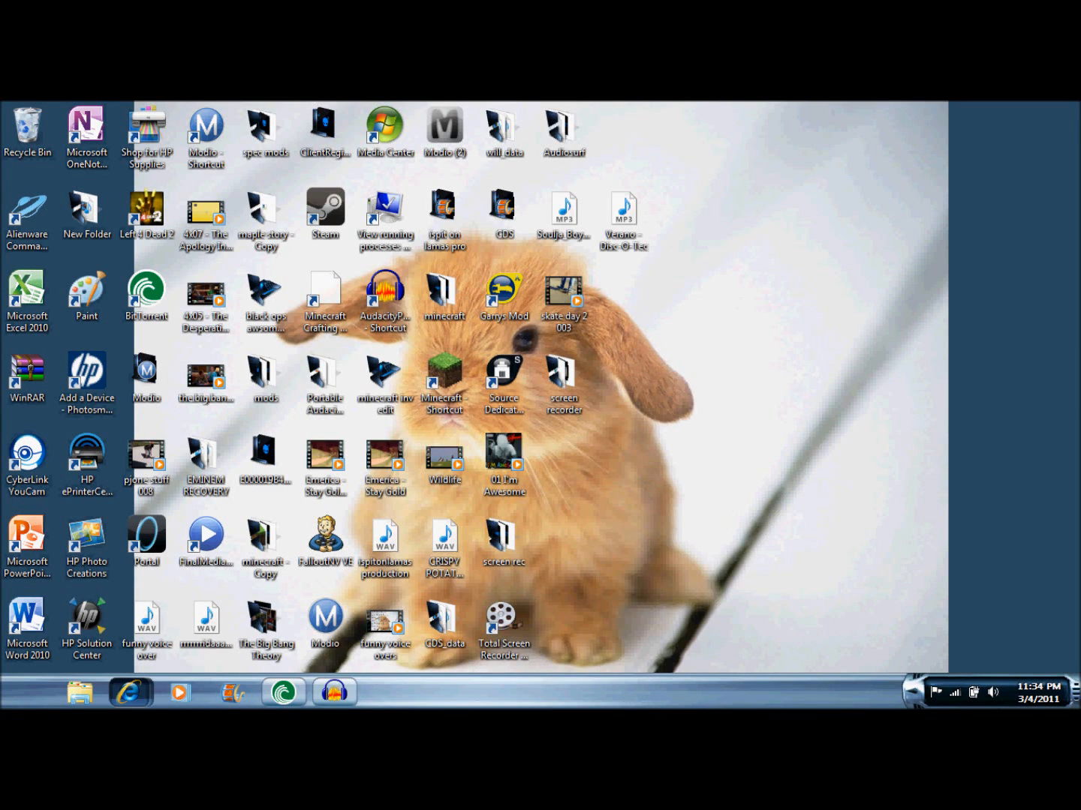
Launch Audacity from its taskbar shortcut to get a blank project
{"action": "left_click", "coordinate": [935, 692]}
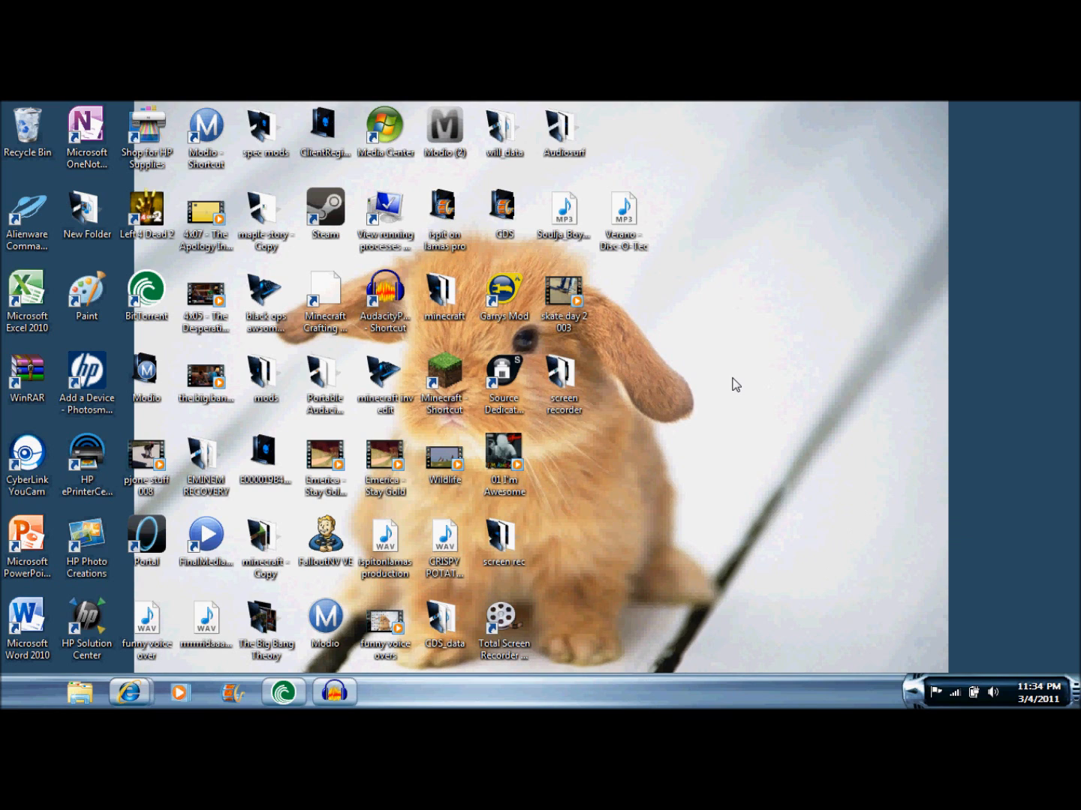
{"action": "mouse_move", "coordinate": [713, 401]}
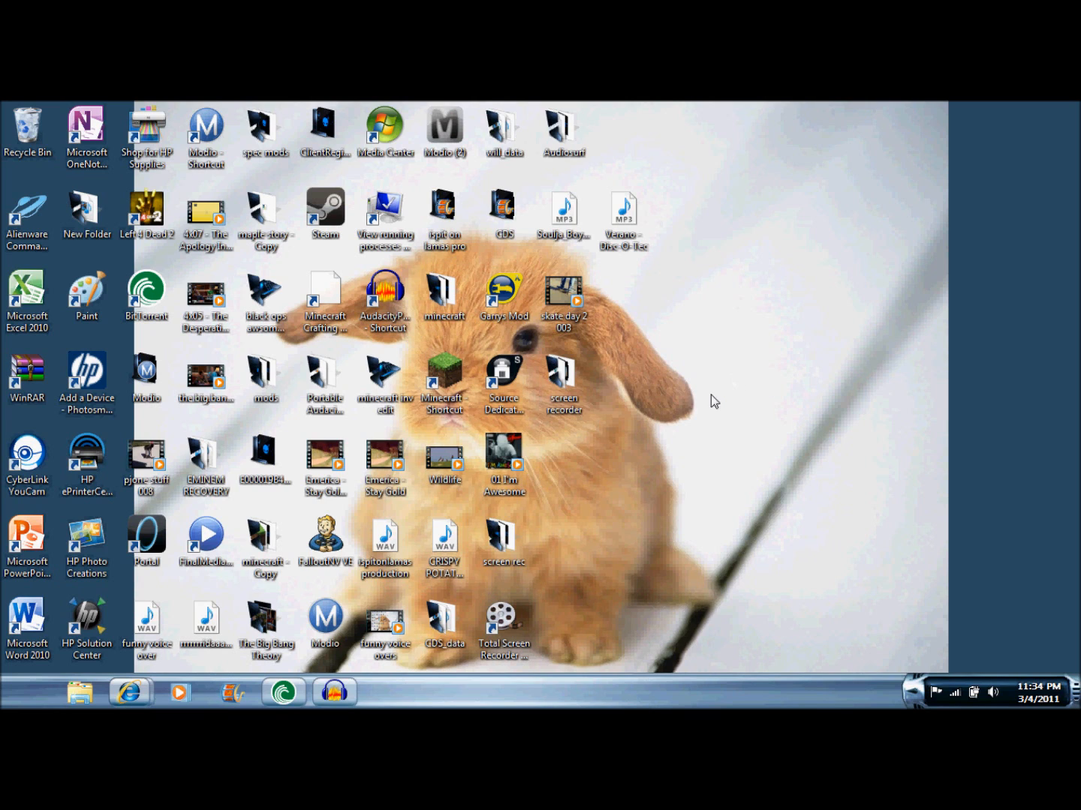
{"action": "mouse_move", "coordinate": [644, 500]}
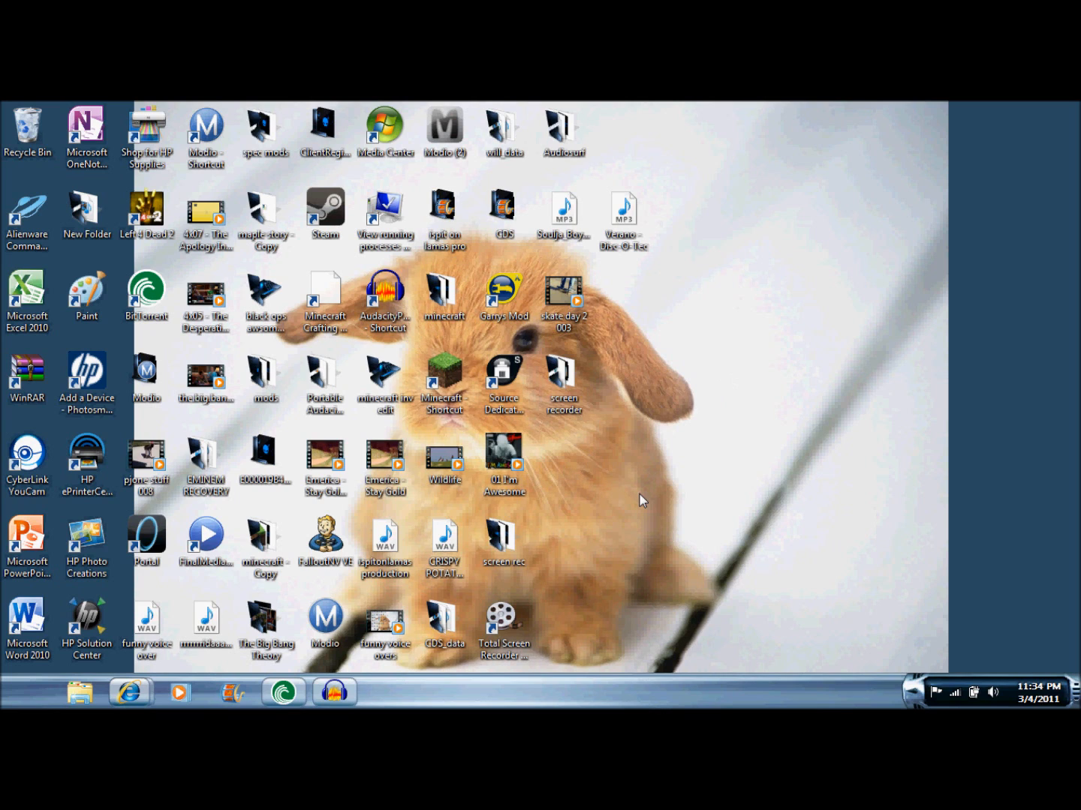
{"action": "mouse_move", "coordinate": [636, 500]}
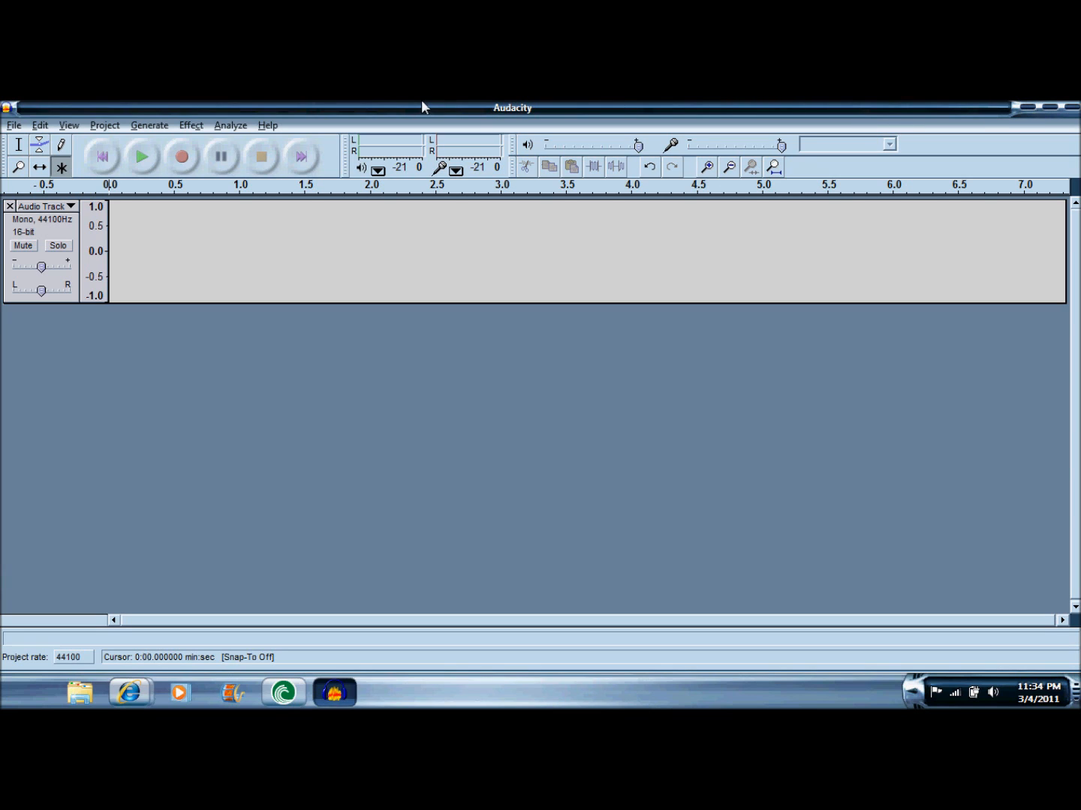
{"action": "mouse_move", "coordinate": [196, 117]}
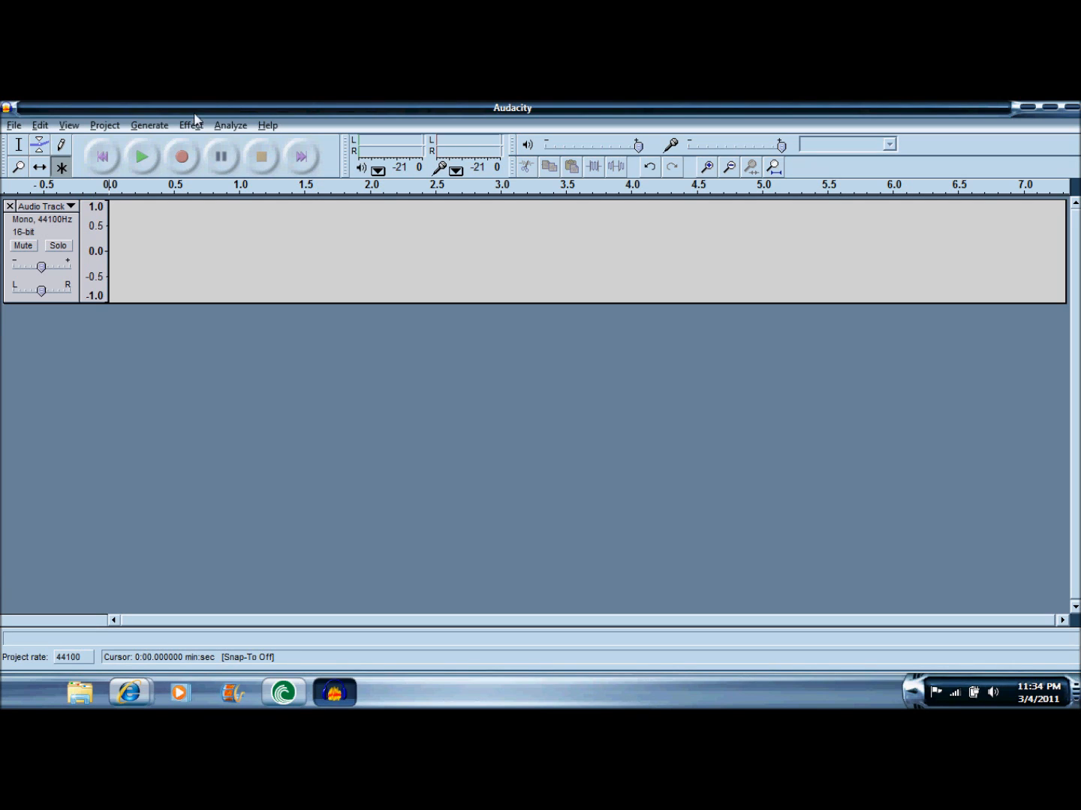
{"action": "mouse_move", "coordinate": [452, 106]}
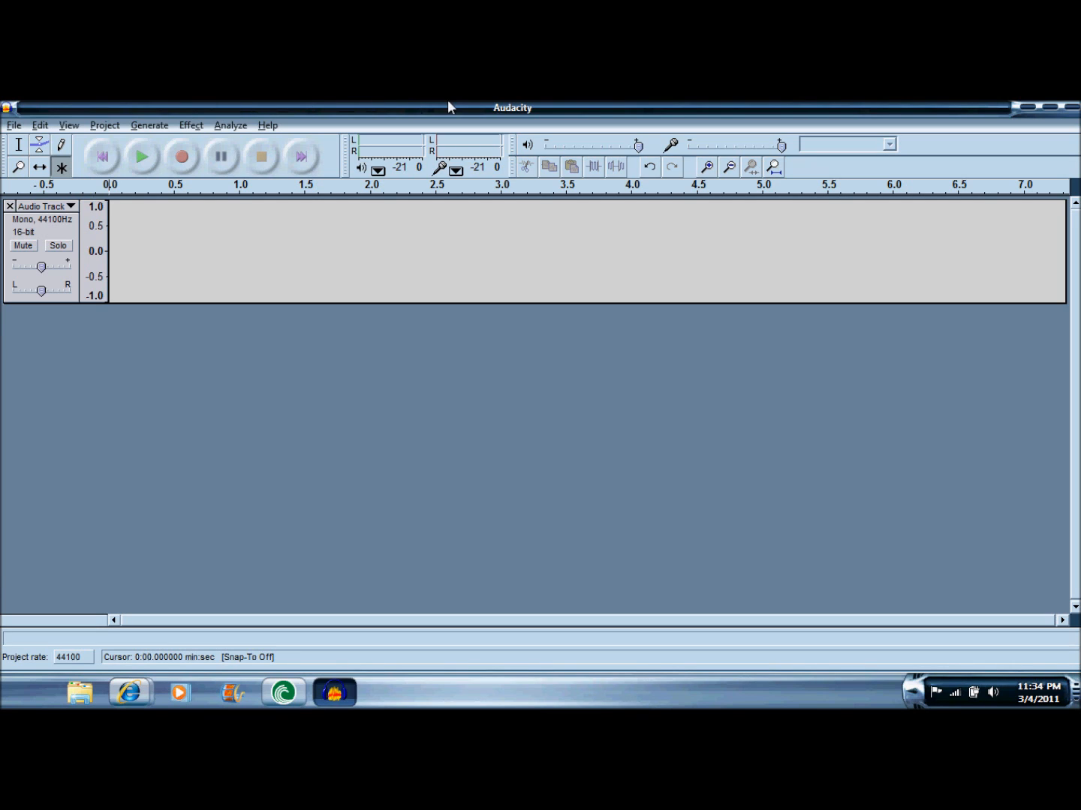
{"action": "mouse_move", "coordinate": [54, 102]}
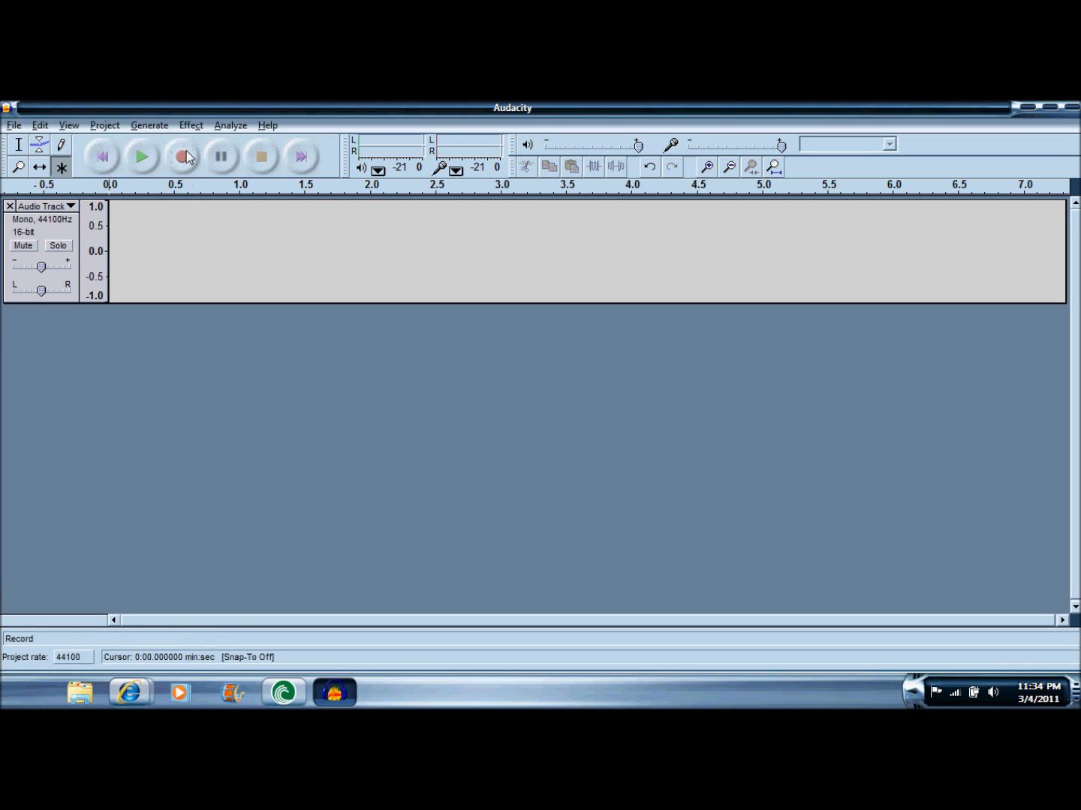
{"action": "mouse_move", "coordinate": [172, 148]}
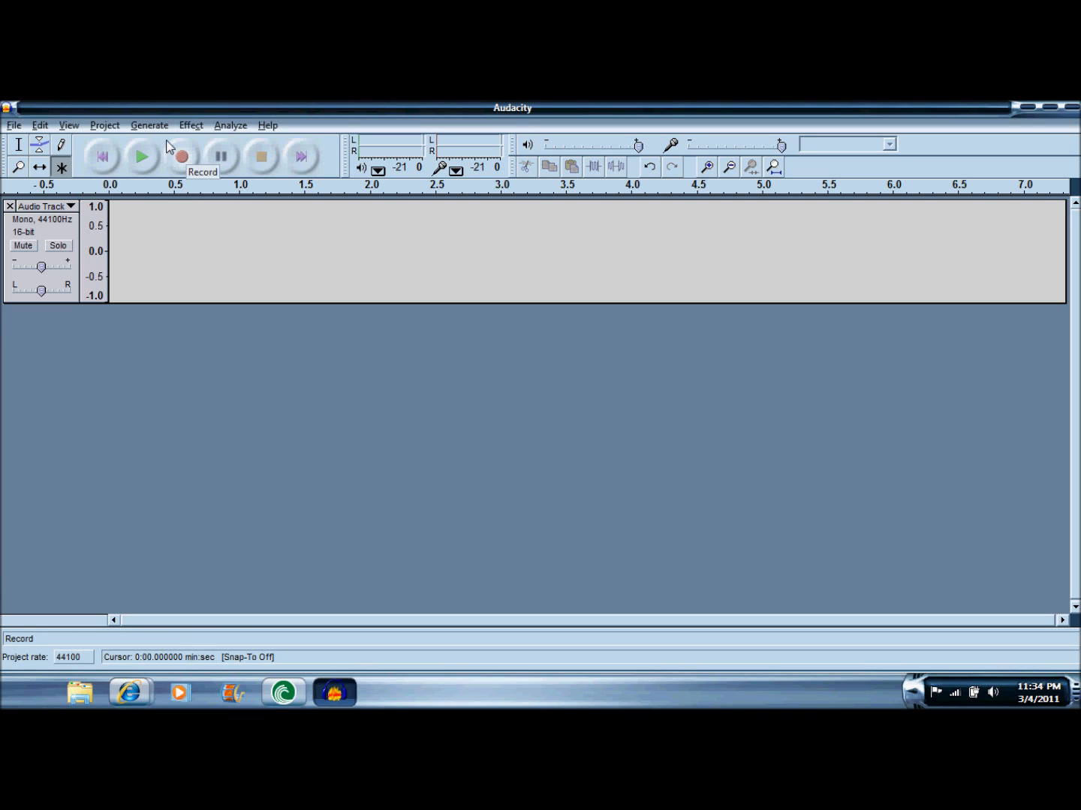
{"action": "mouse_move", "coordinate": [182, 156]}
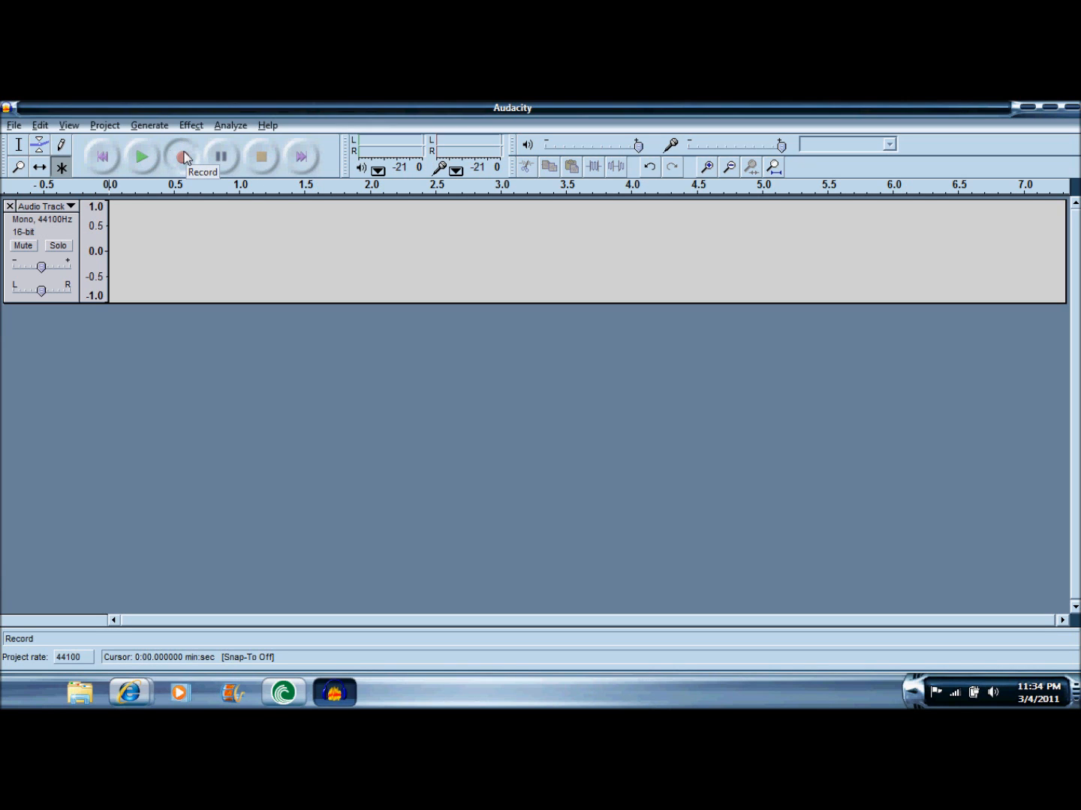
Record about 13.7 seconds of speech onto a new audio track
{"action": "left_click", "coordinate": [180, 156]}
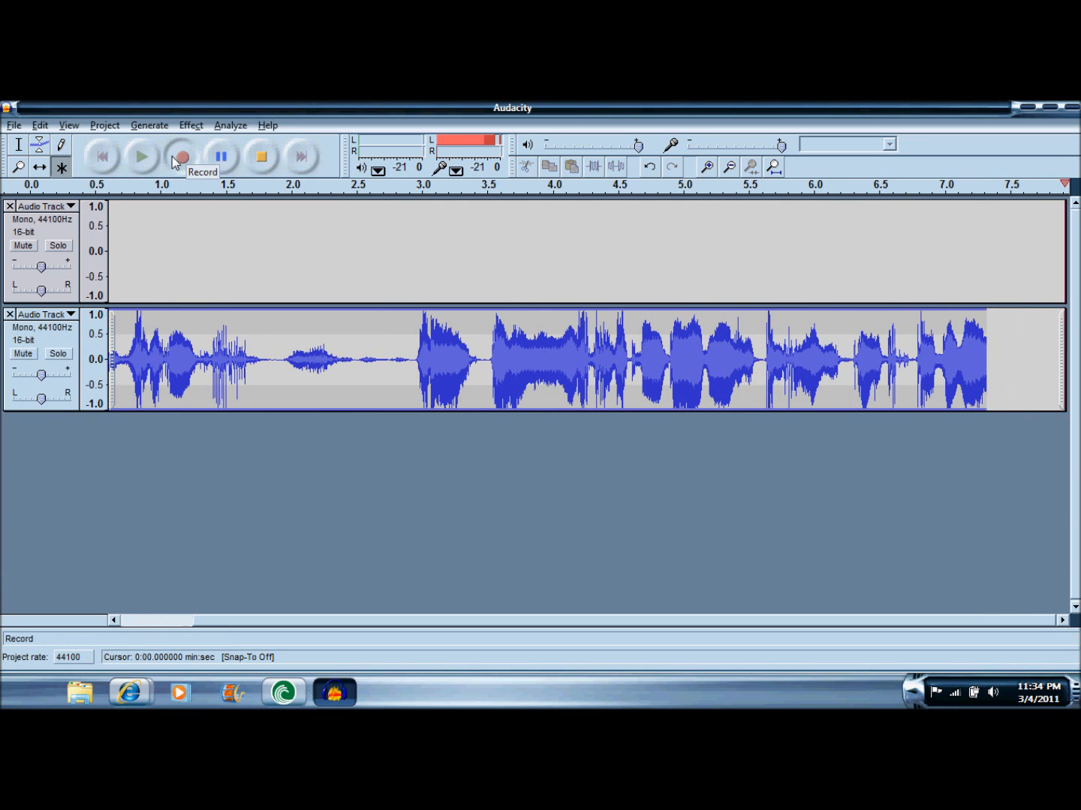
{"action": "scroll", "scroll_direction": "right", "scroll_amount": 3}
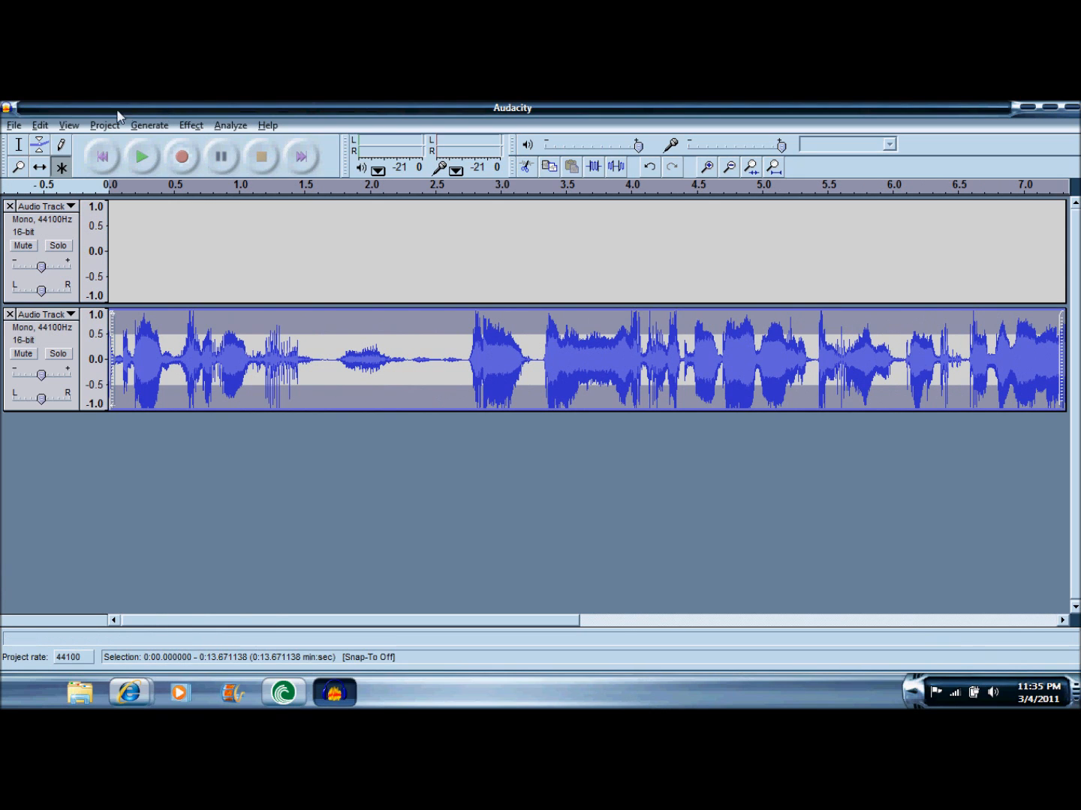
Open the Effect menu over the recorded speech clip
{"action": "left_click", "coordinate": [191, 124]}
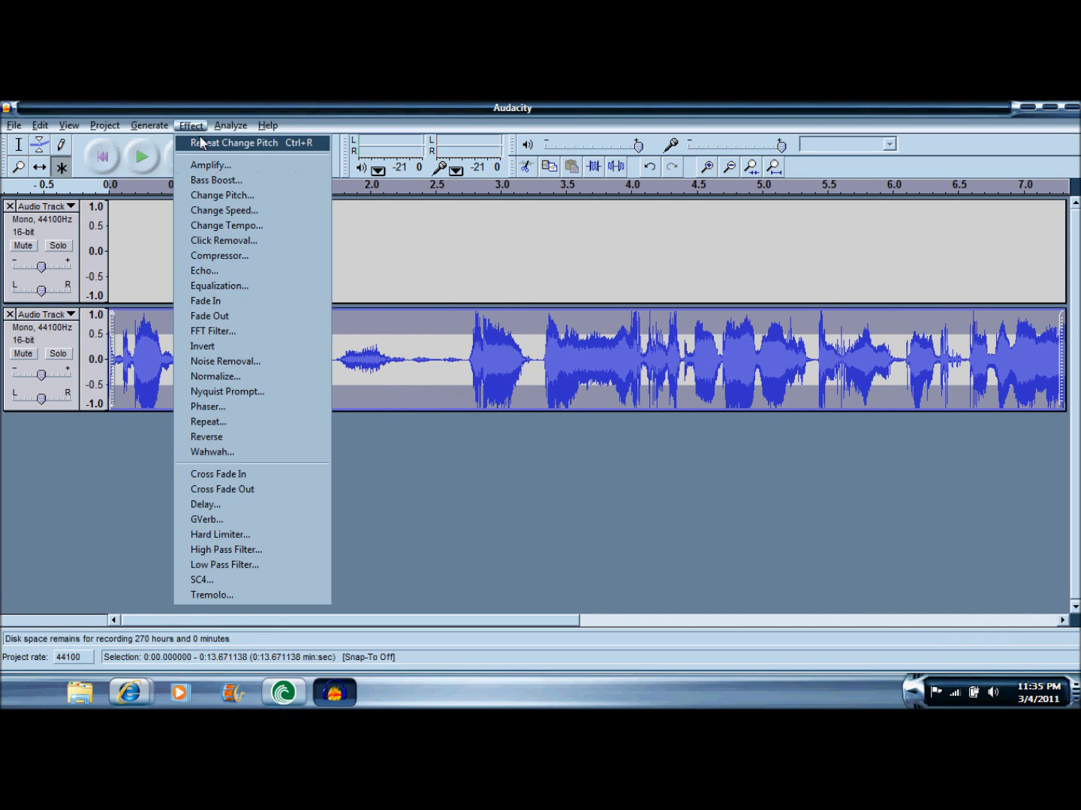
{"action": "mouse_move", "coordinate": [222, 195]}
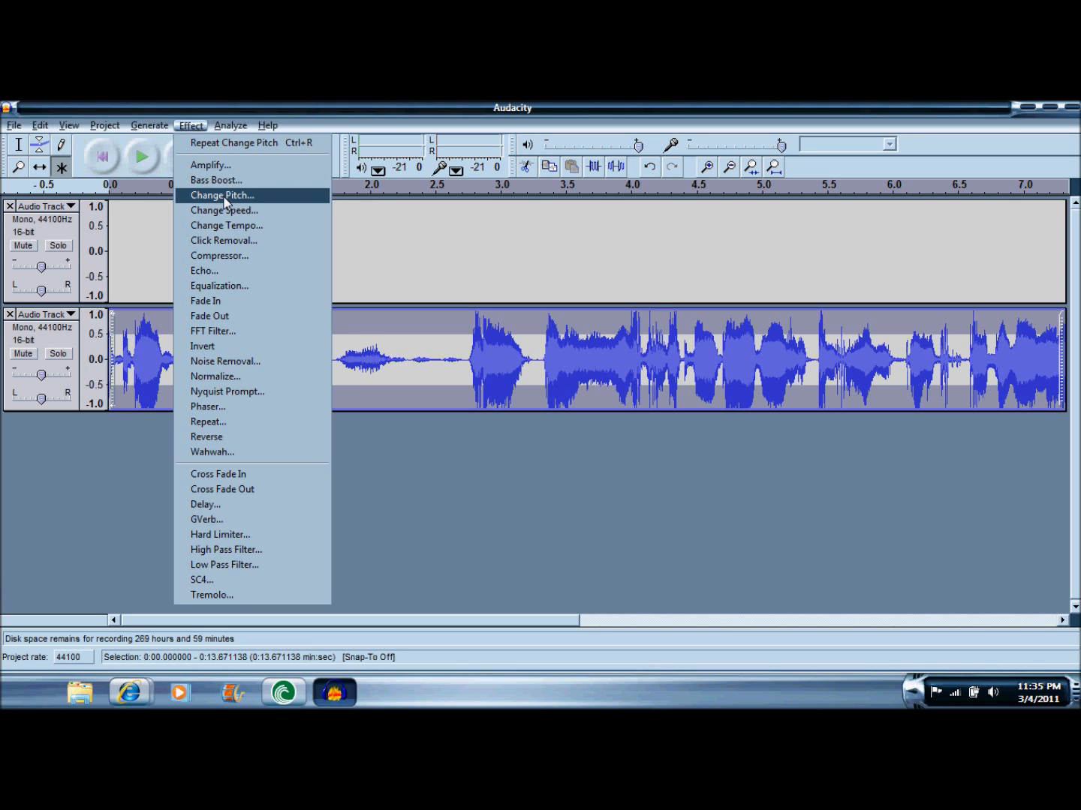
Apply Change Pitch raising the voice 9.82 semitones, from F to D#/Eb
{"action": "left_click", "coordinate": [222, 196]}
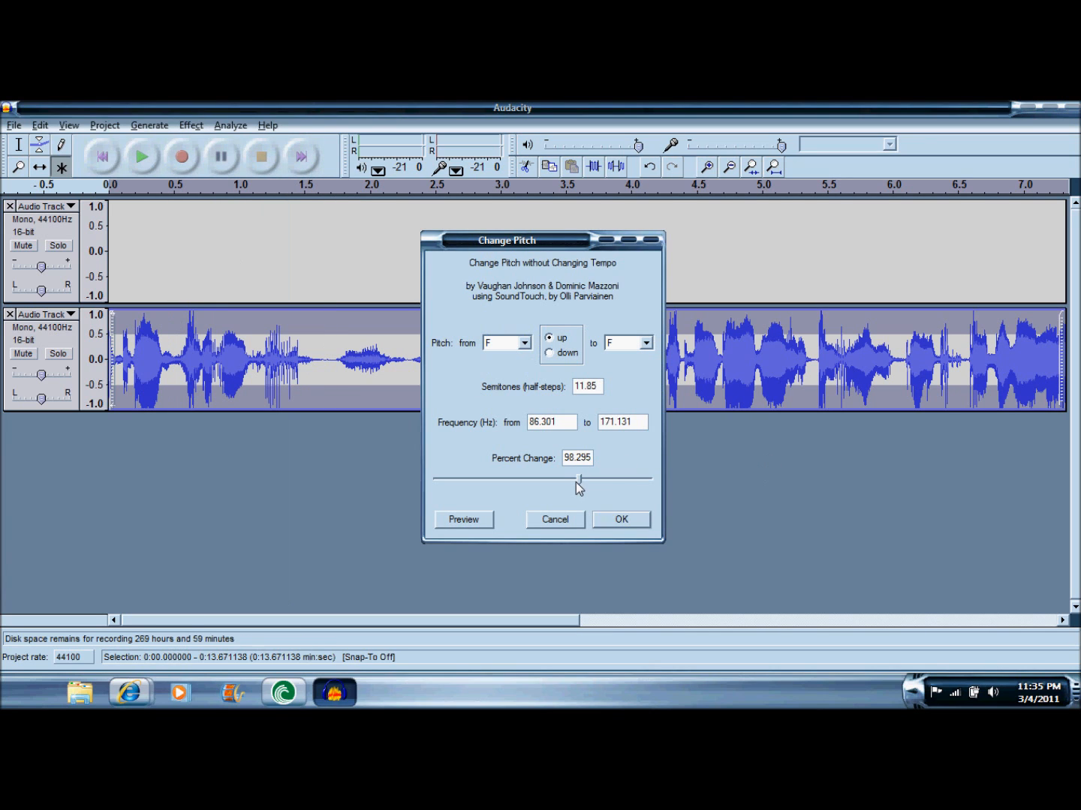
{"action": "left_click_drag", "start_coordinate": [577, 479], "coordinate": [598, 479]}
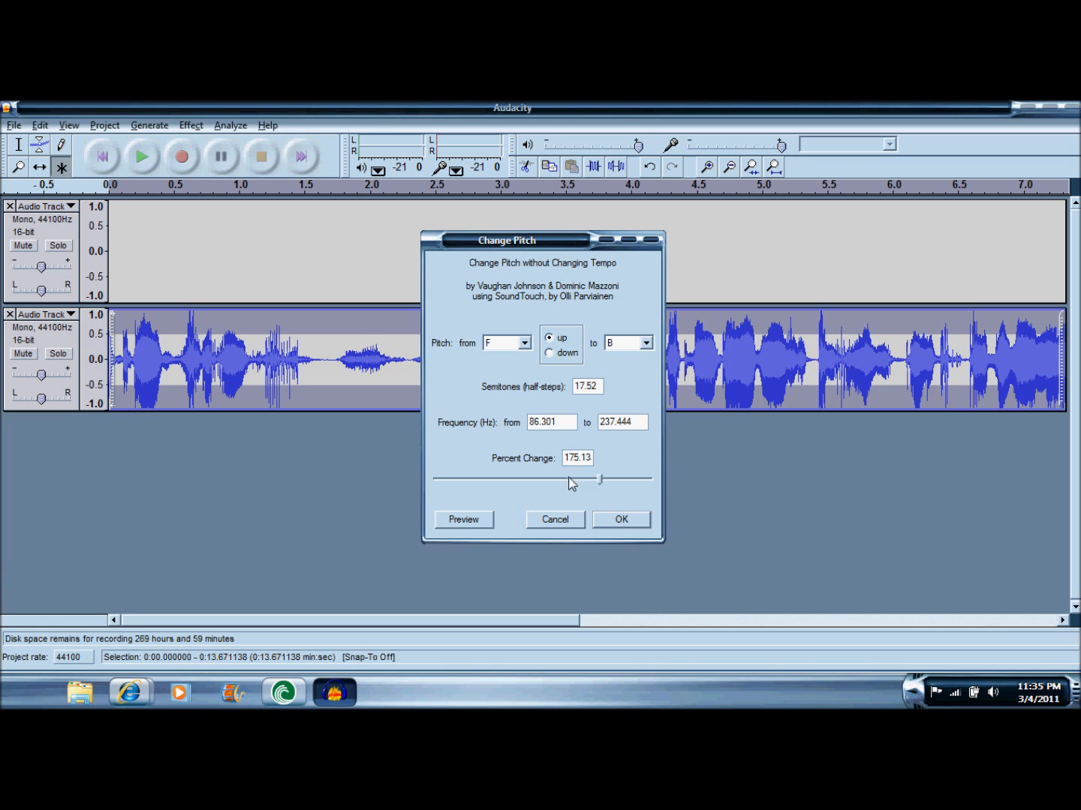
{"action": "left_click_drag", "start_coordinate": [598, 479], "coordinate": [518, 478]}
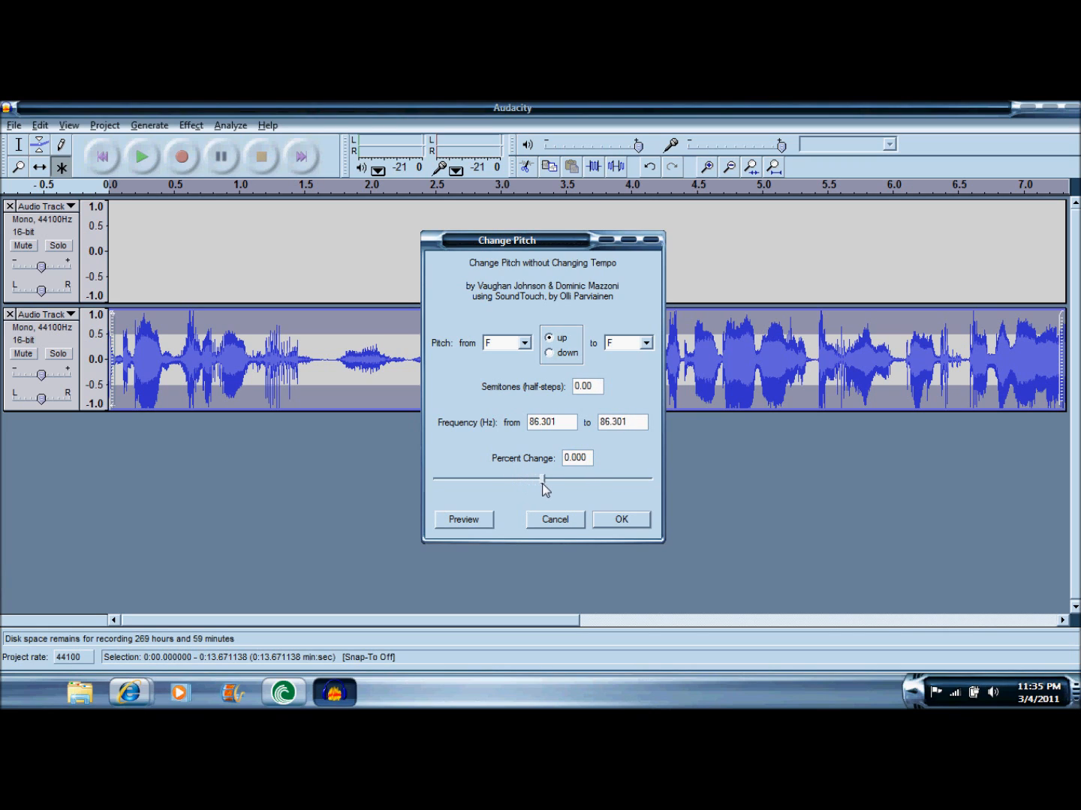
{"action": "left_click_drag", "start_coordinate": [545, 479], "coordinate": [559, 479]}
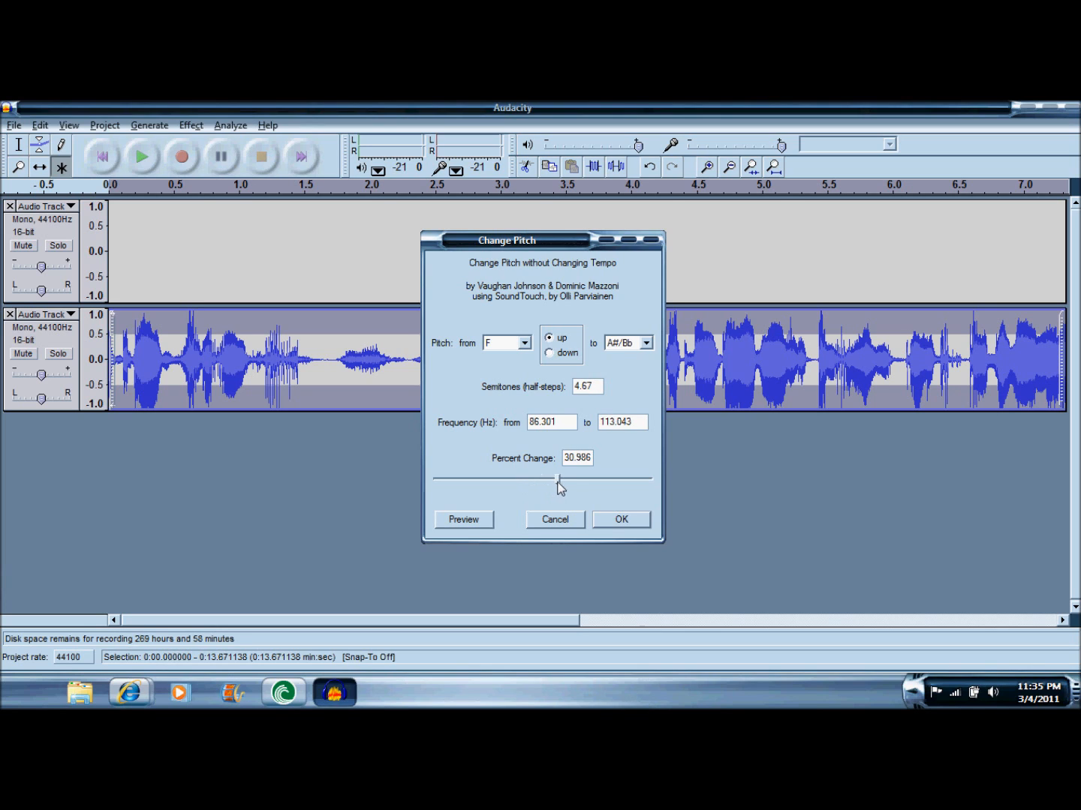
{"action": "left_click_drag", "start_coordinate": [556, 479], "coordinate": [574, 480]}
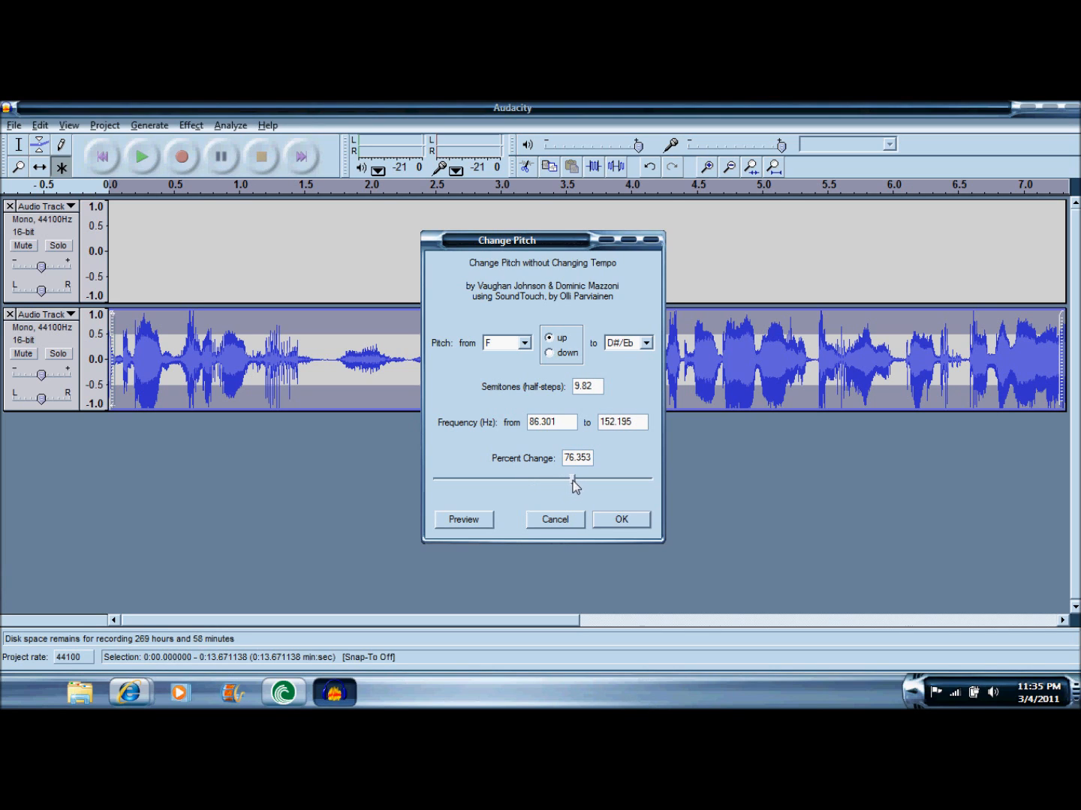
{"action": "mouse_move", "coordinate": [623, 521]}
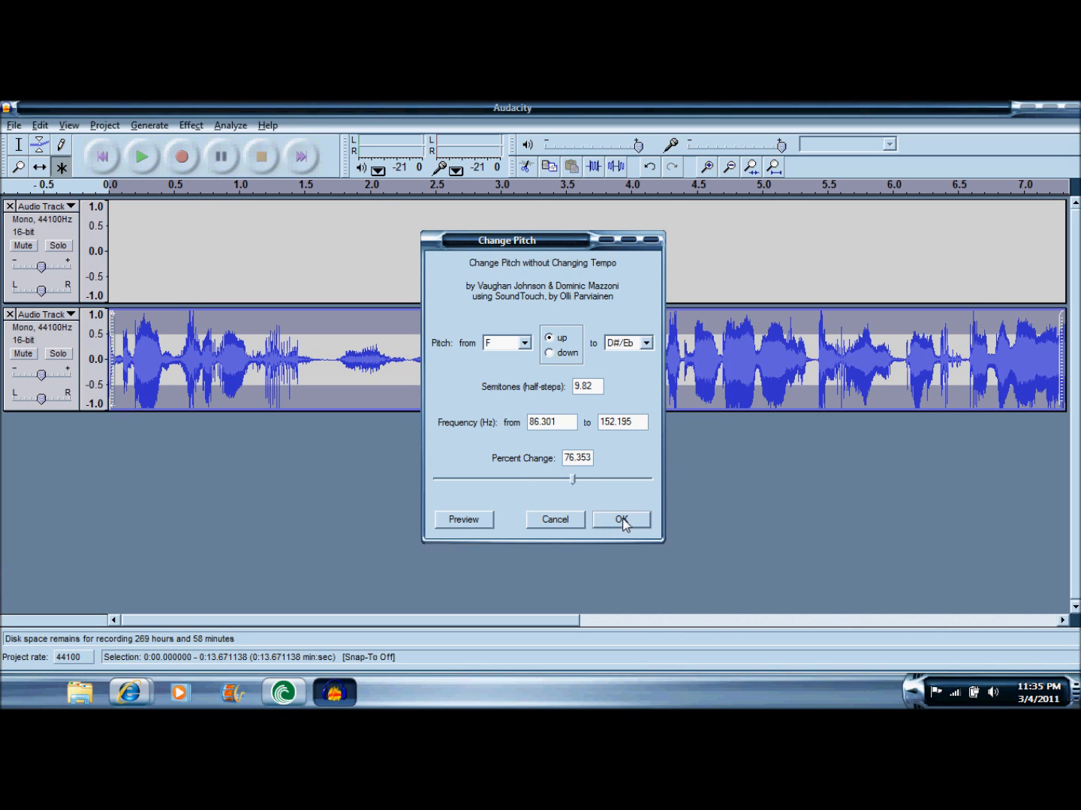
{"action": "mouse_move", "coordinate": [623, 522]}
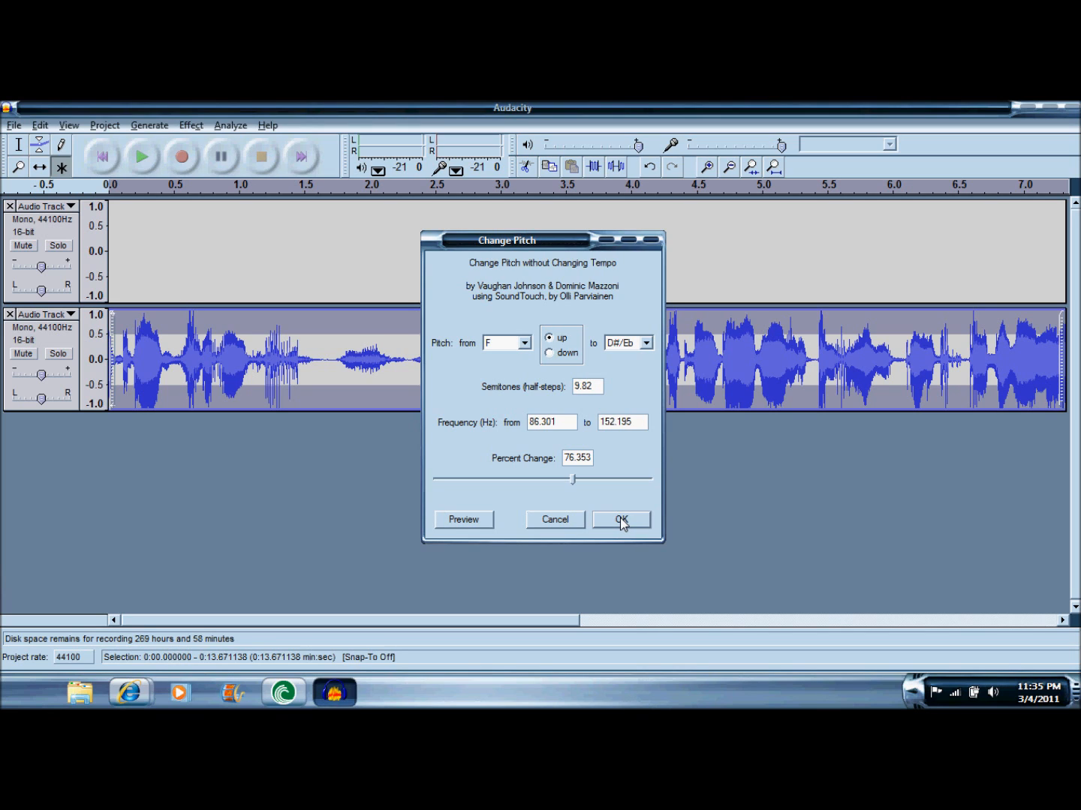
{"action": "mouse_move", "coordinate": [617, 530]}
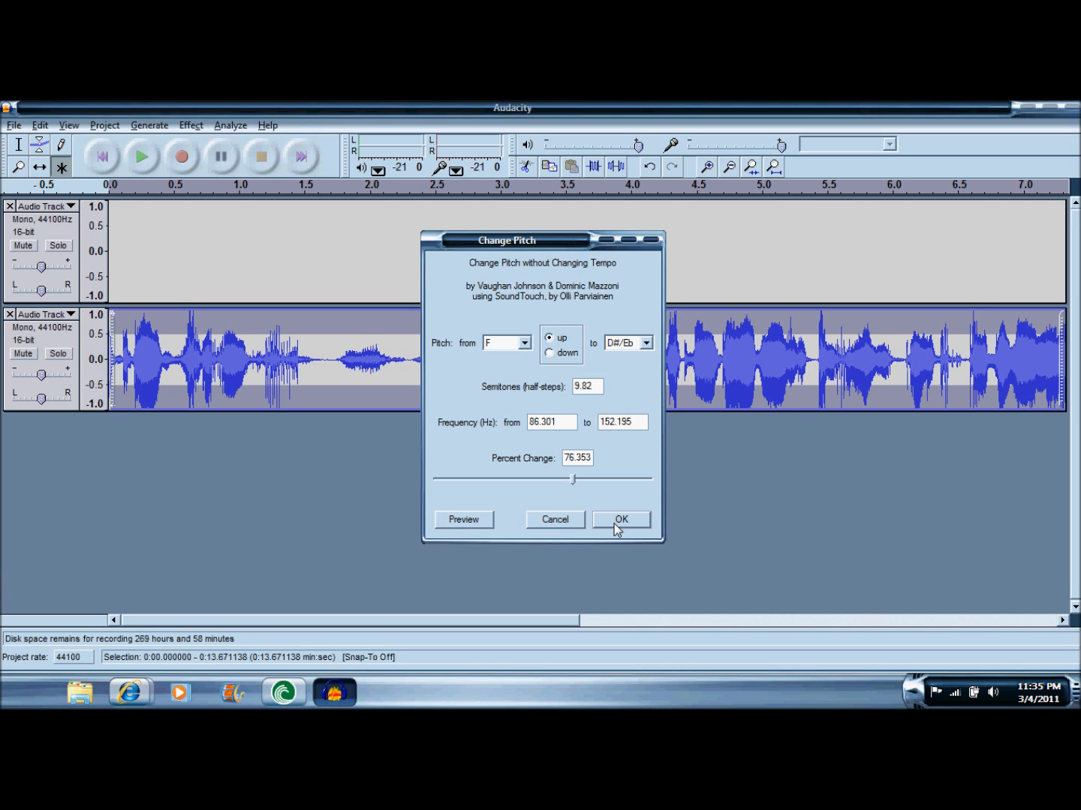
{"action": "left_click", "coordinate": [621, 519]}
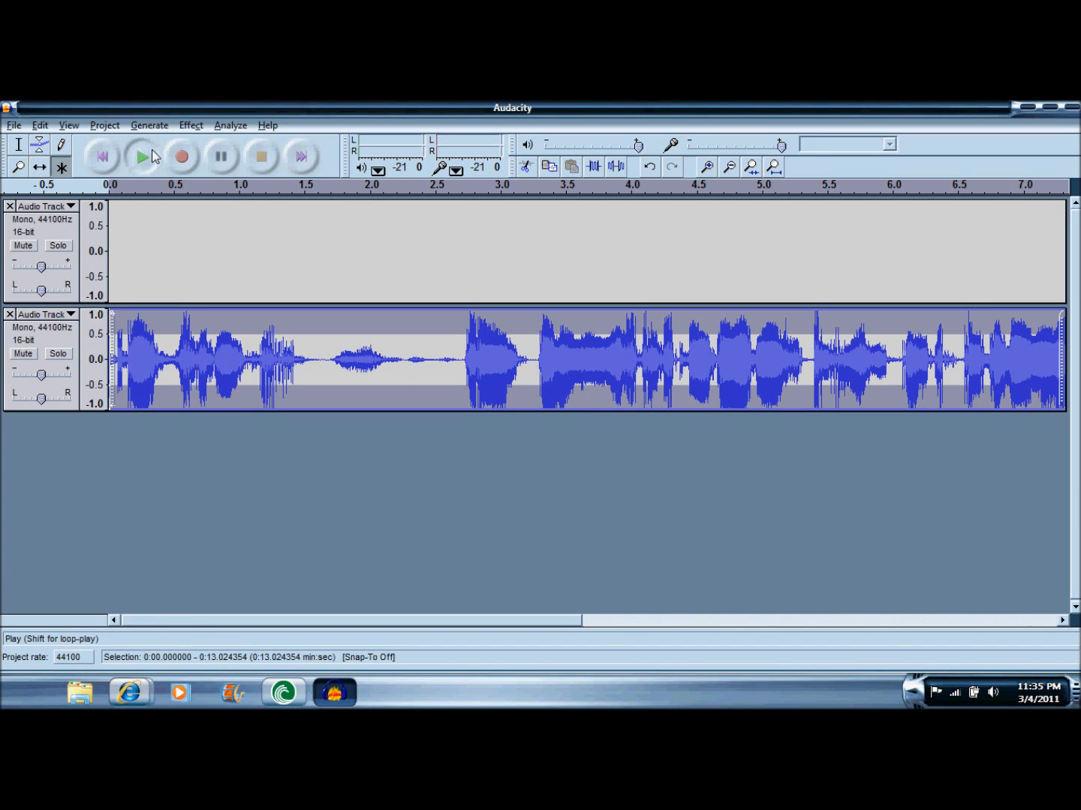
Play back the pitch-shifted voice, then delete the empty upper audio track
{"action": "left_click", "coordinate": [141, 156]}
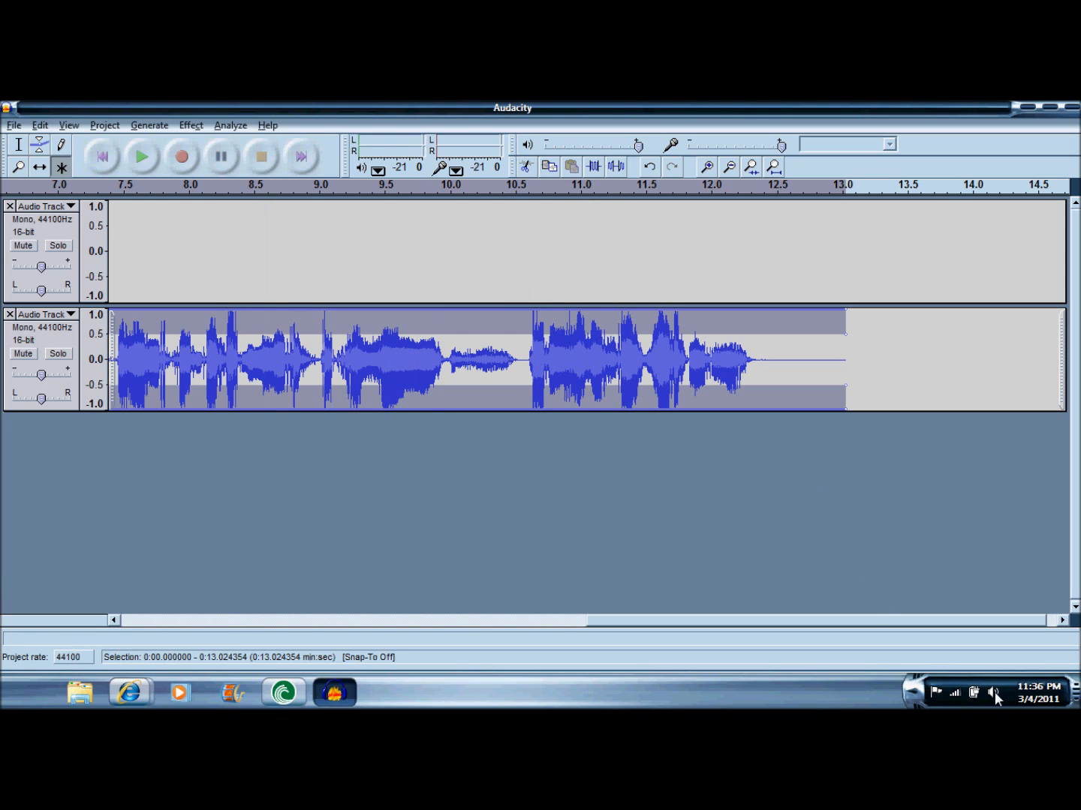
{"action": "left_click", "coordinate": [991, 695]}
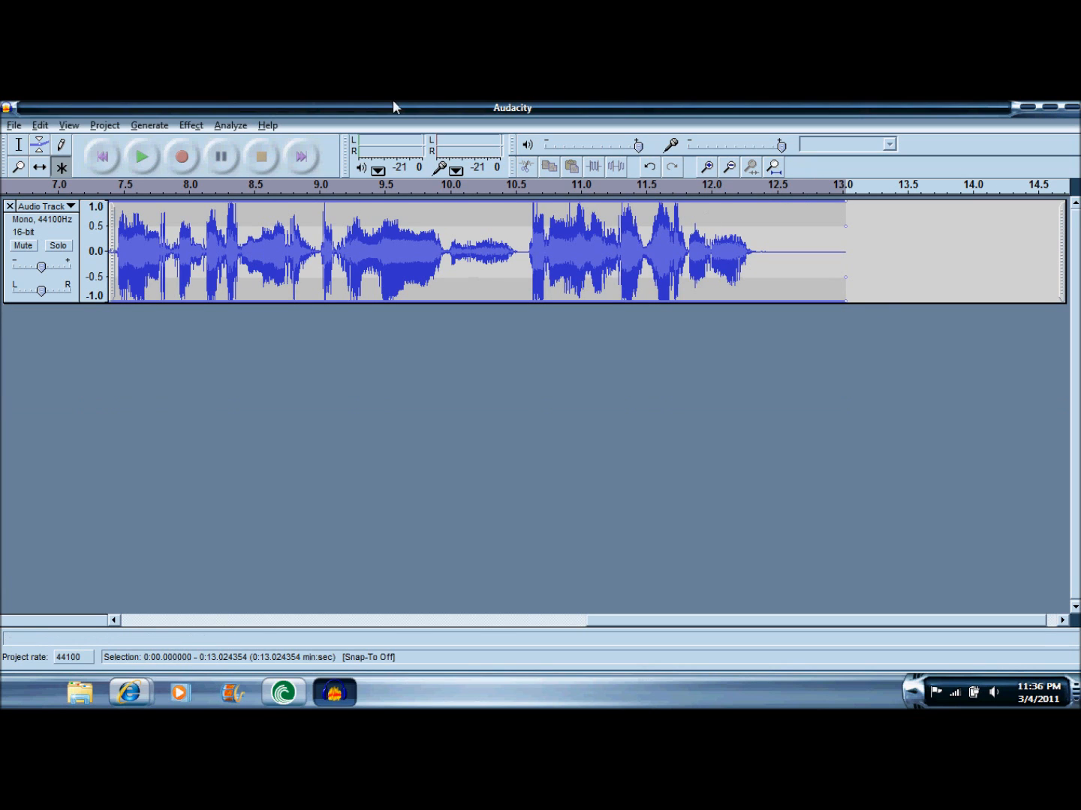
Choose Export As WAV from the File menu
{"action": "left_click", "coordinate": [13, 124]}
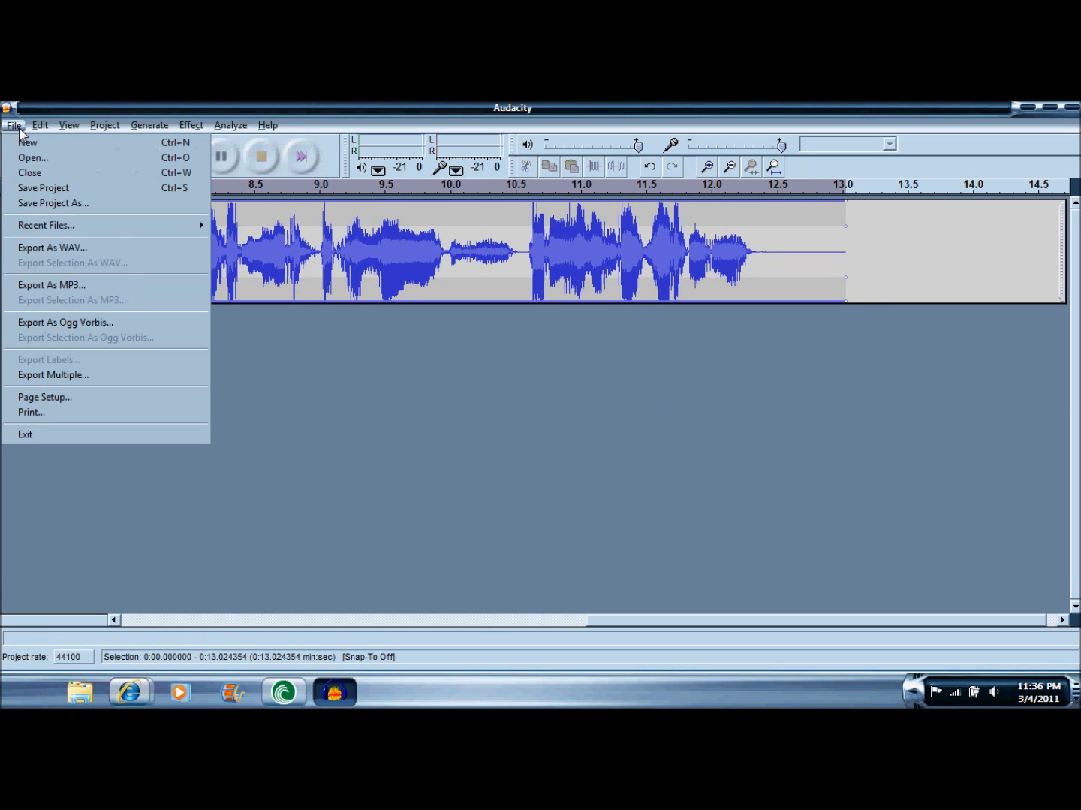
{"action": "mouse_move", "coordinate": [42, 253]}
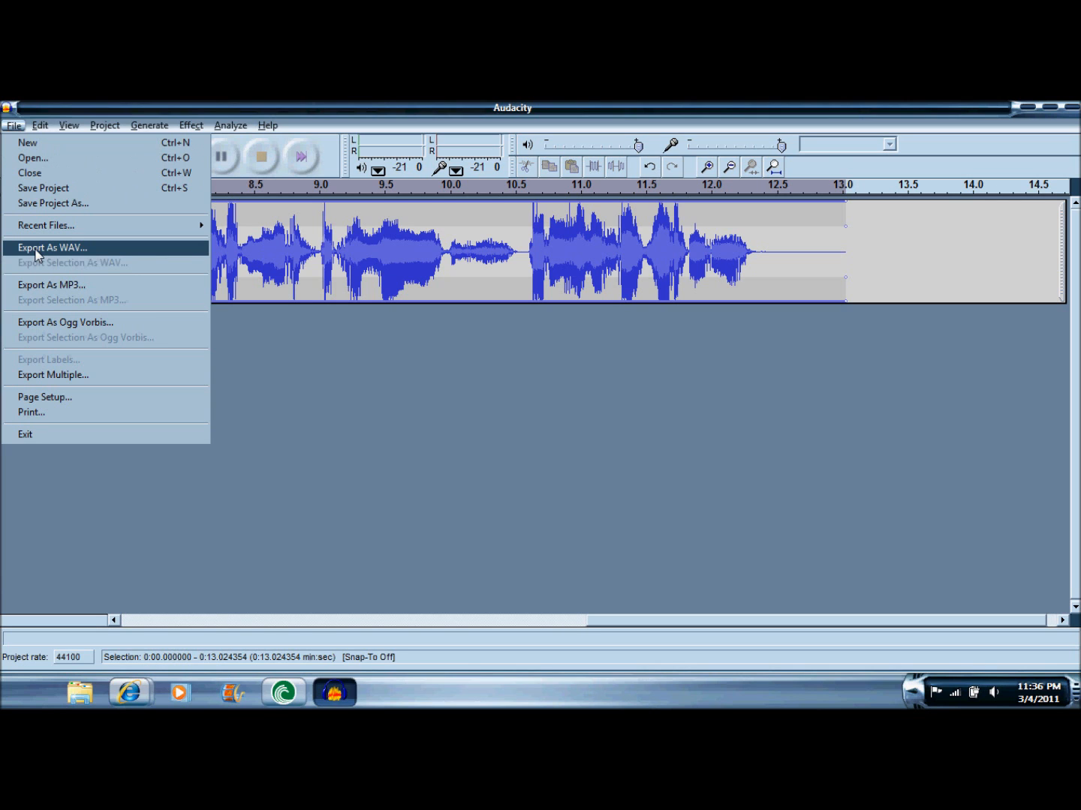
{"action": "left_click", "coordinate": [52, 247]}
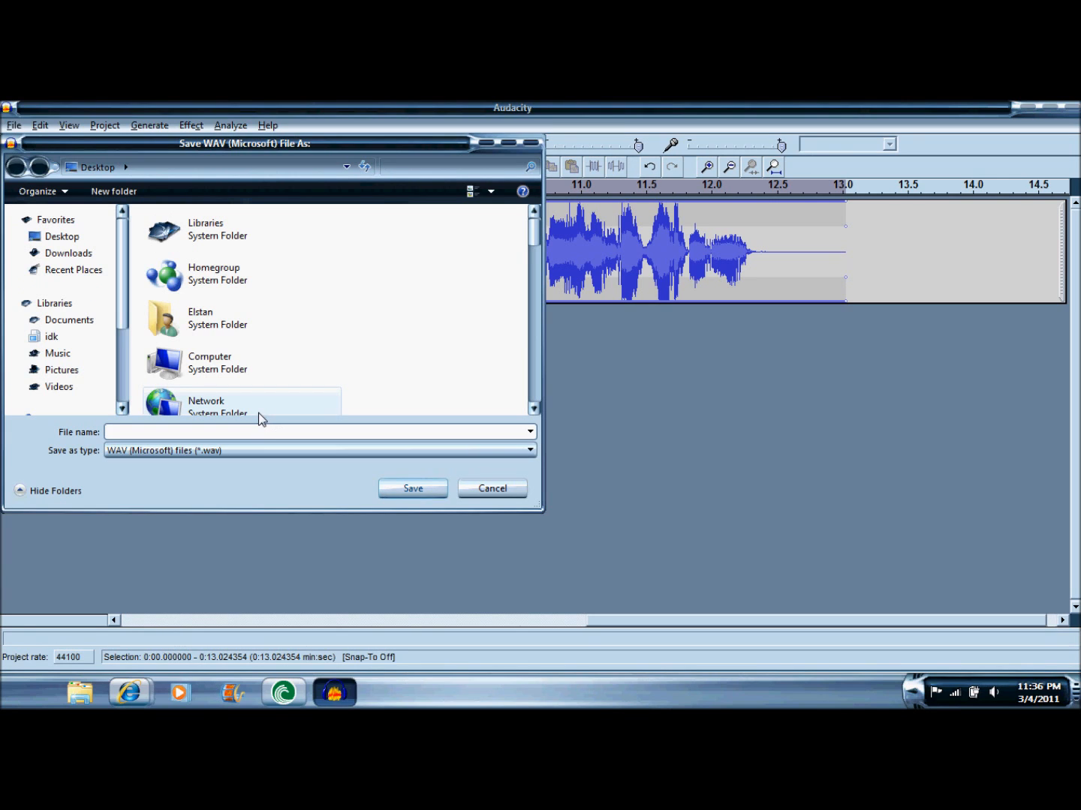
Enter a four-word file name for the WAV export in the save dialog
{"action": "type", "text": "justin"}
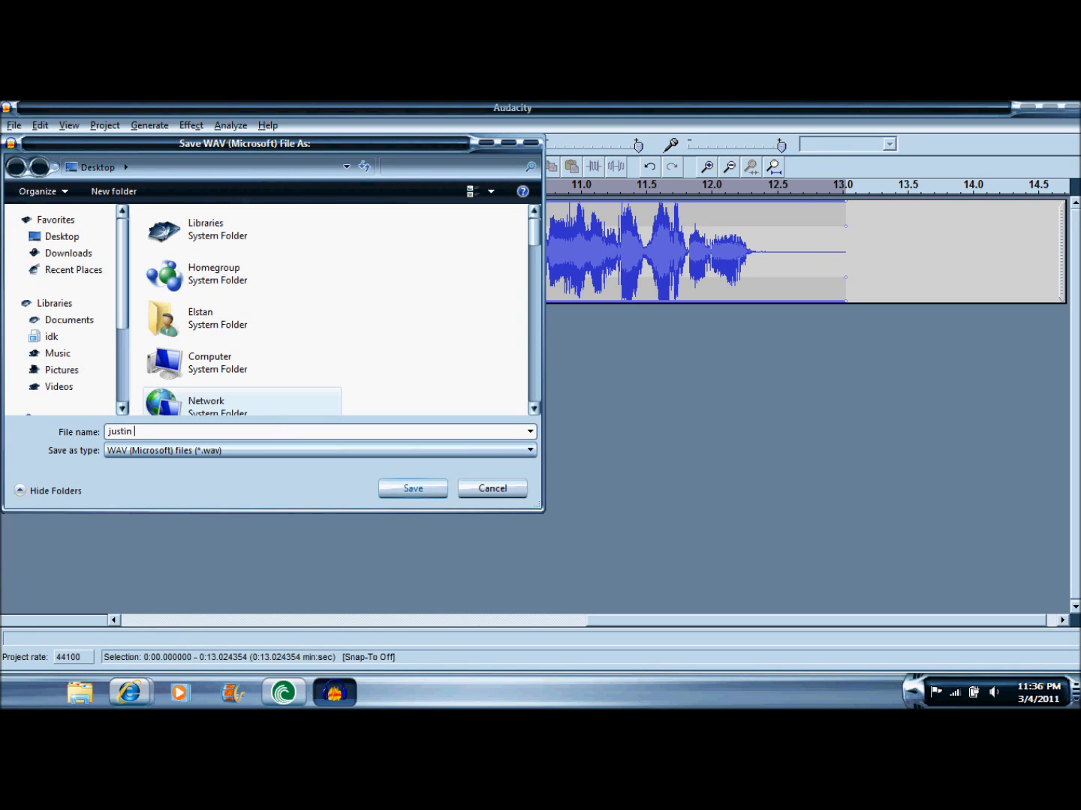
{"action": "type", "text": "bieber"}
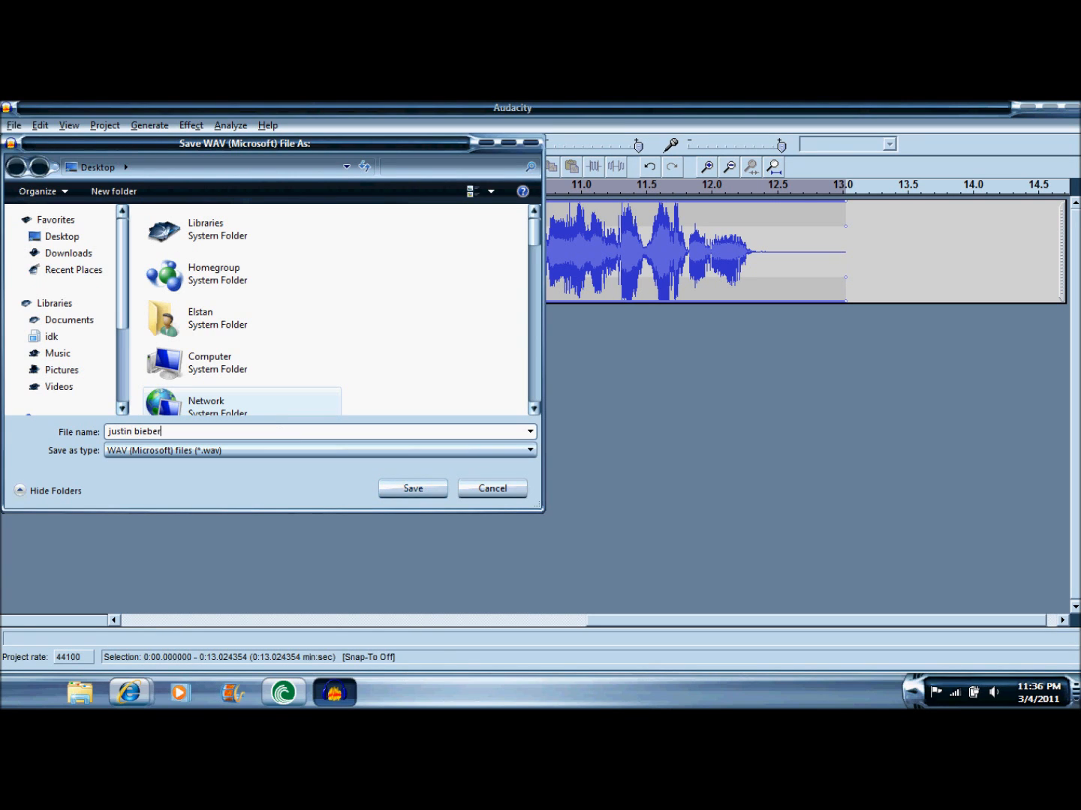
{"action": "type", "text": "is"}
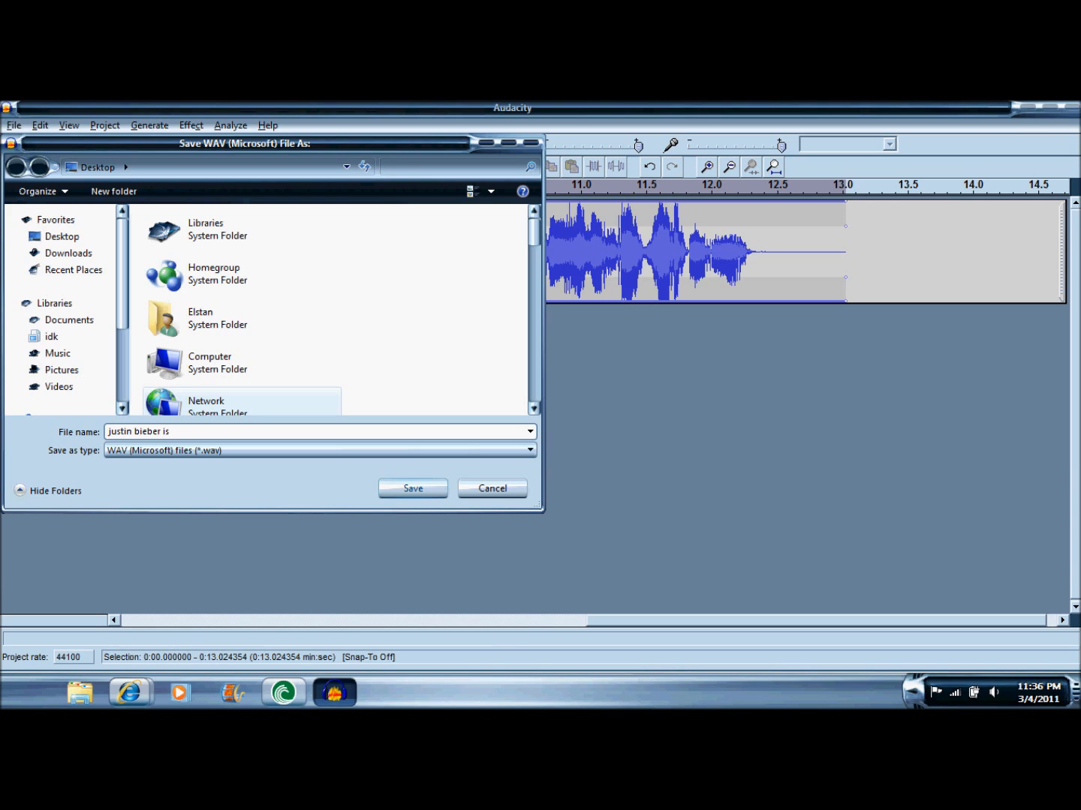
{"action": "type", "text": "gay"}
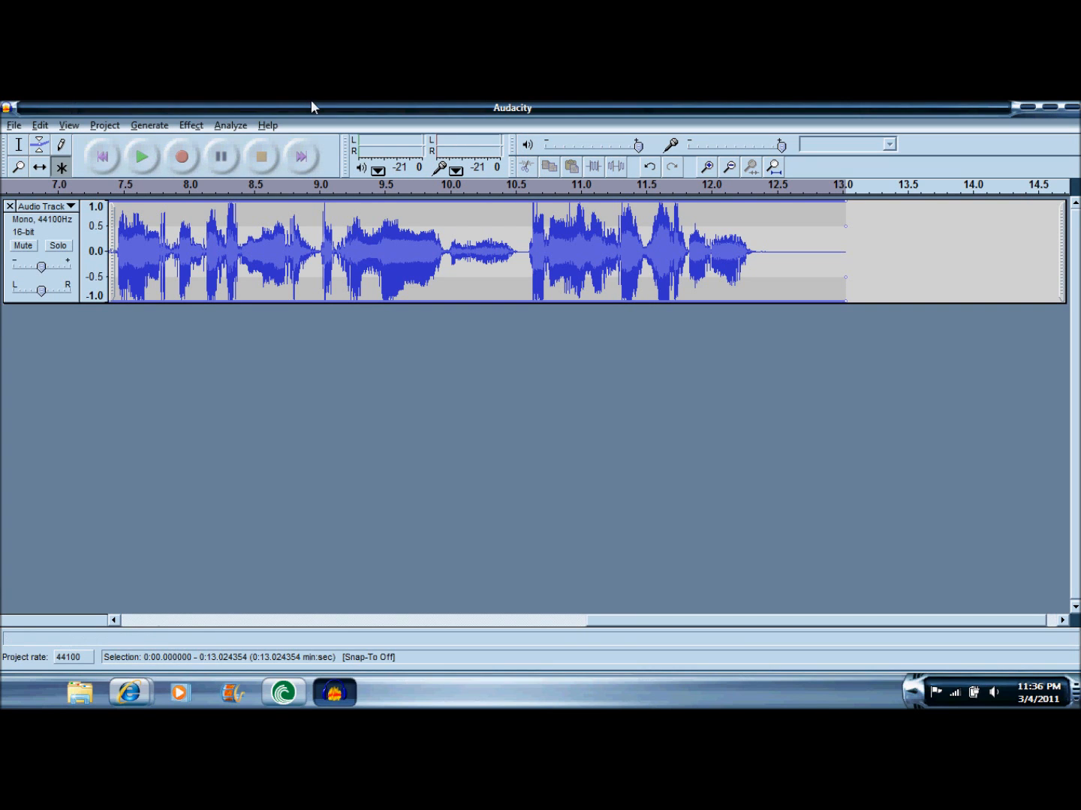
{"action": "mouse_move", "coordinate": [334, 107]}
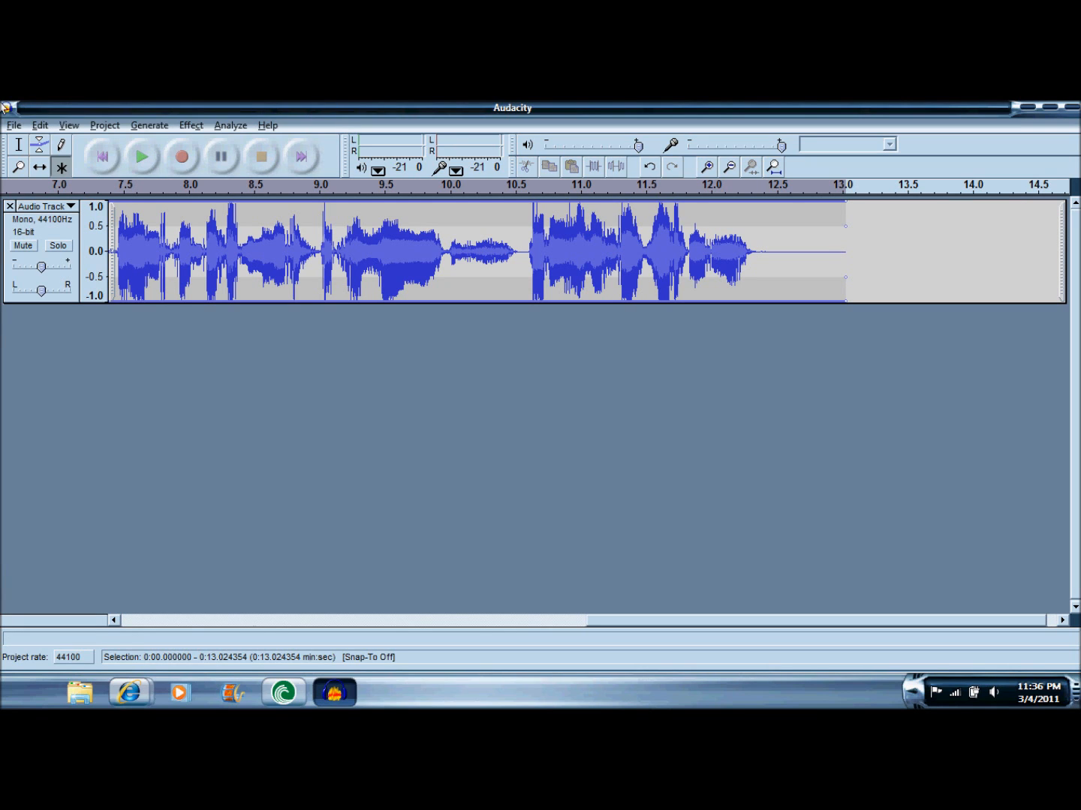
{"action": "mouse_move", "coordinate": [744, 701]}
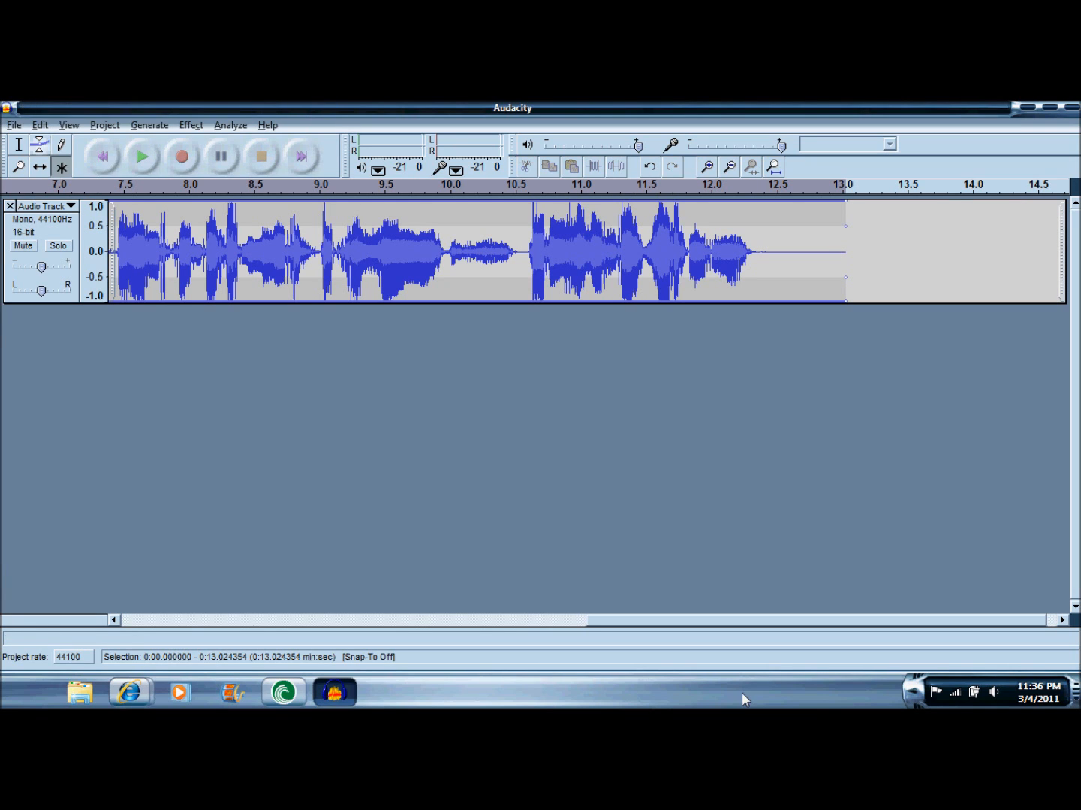